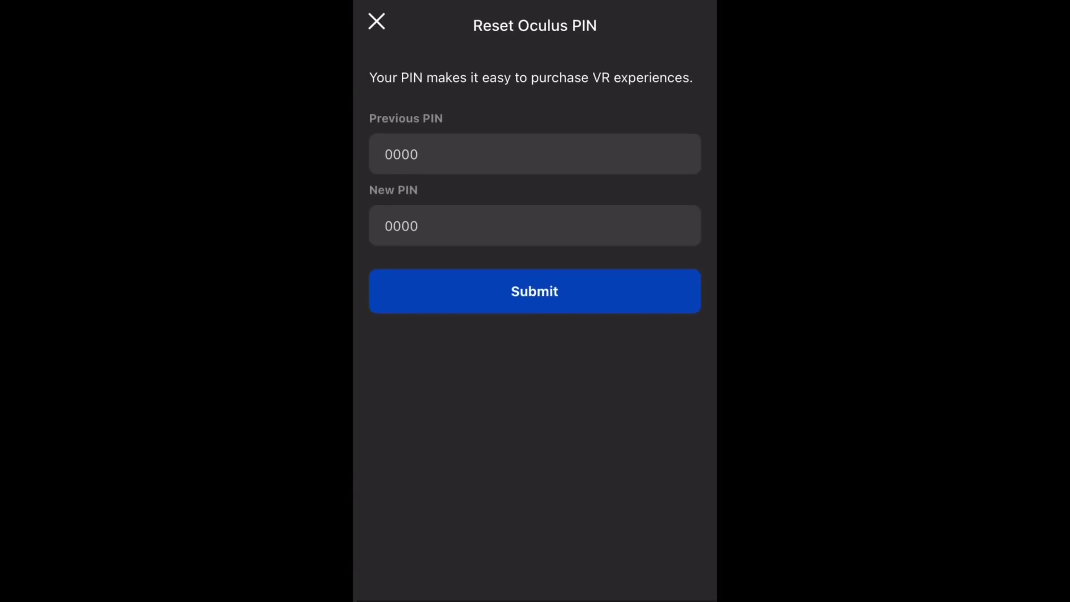
Log in to oculus.com through the account icon using Log In With Facebook.
{"action": "left_click", "coordinate": [534, 153]}
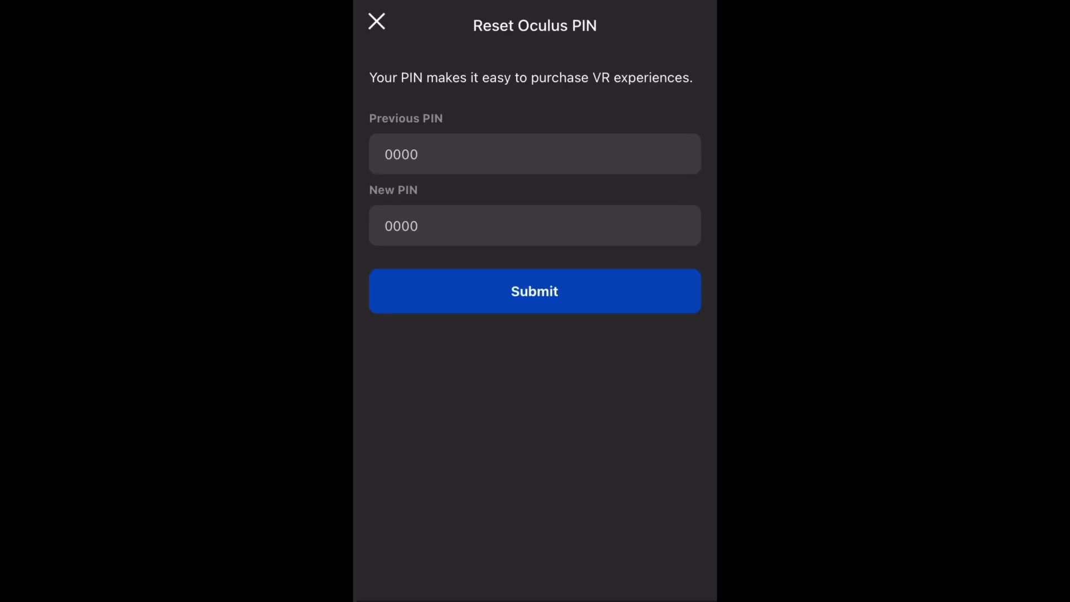
{"action": "left_click", "coordinate": [376, 21]}
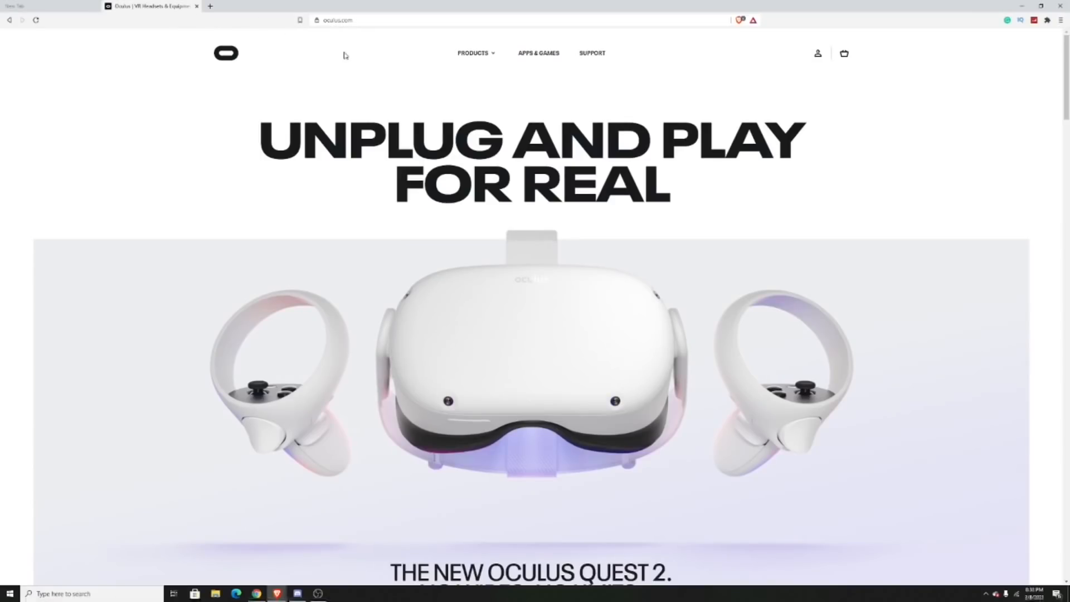
{"action": "mouse_move", "coordinate": [618, 178]}
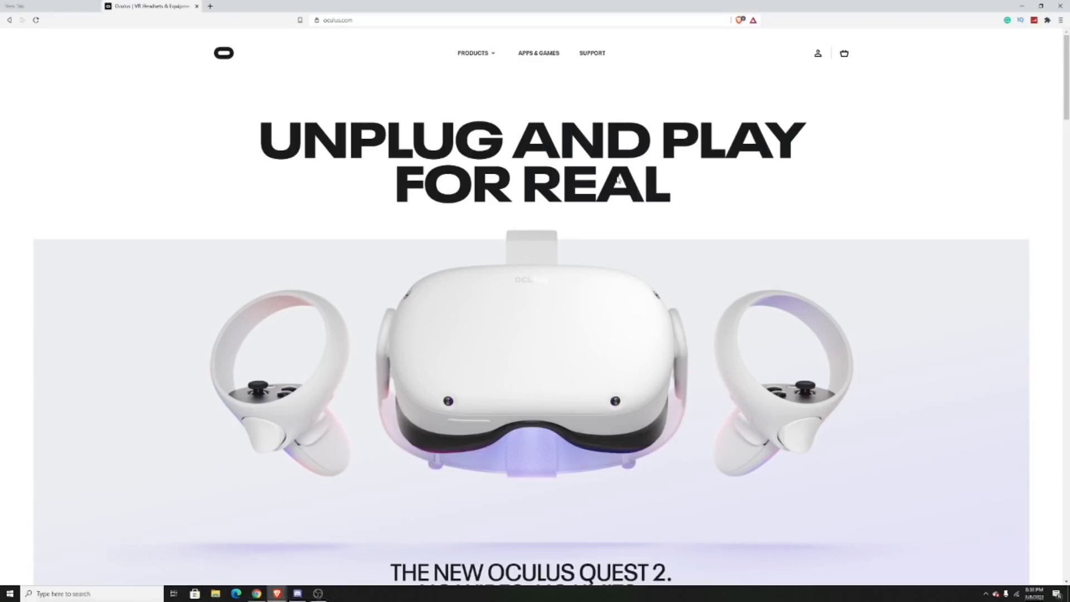
{"action": "left_click", "coordinate": [817, 54]}
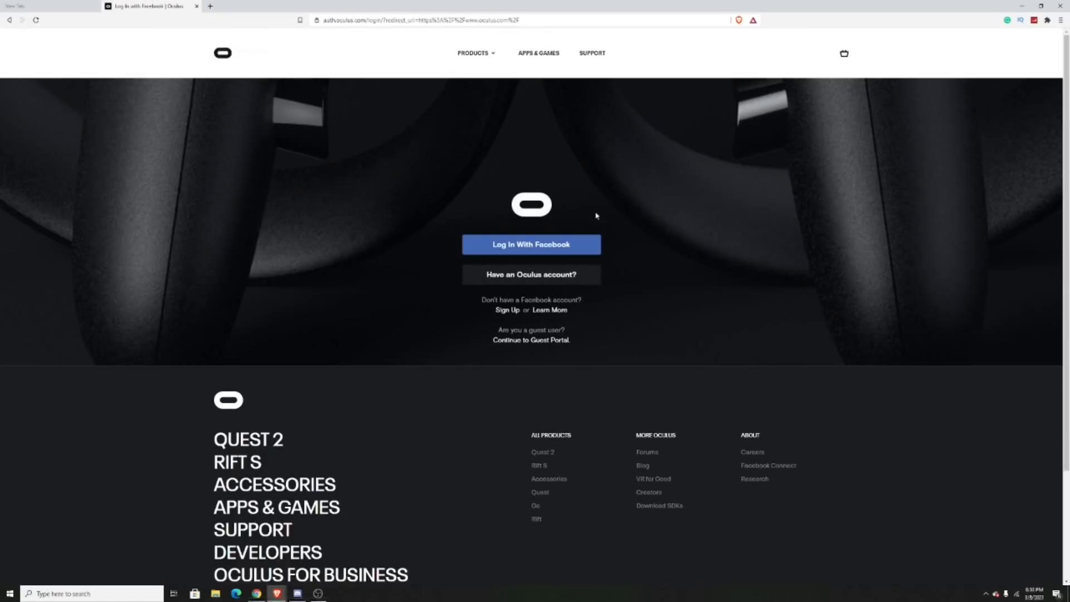
{"action": "mouse_move", "coordinate": [531, 244]}
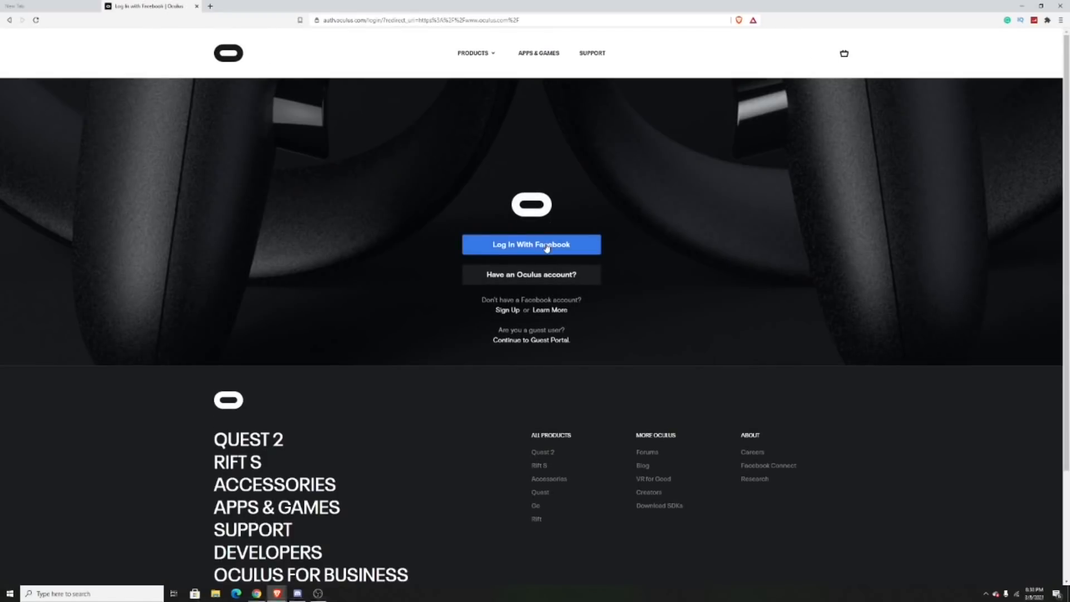
{"action": "left_click", "coordinate": [531, 244]}
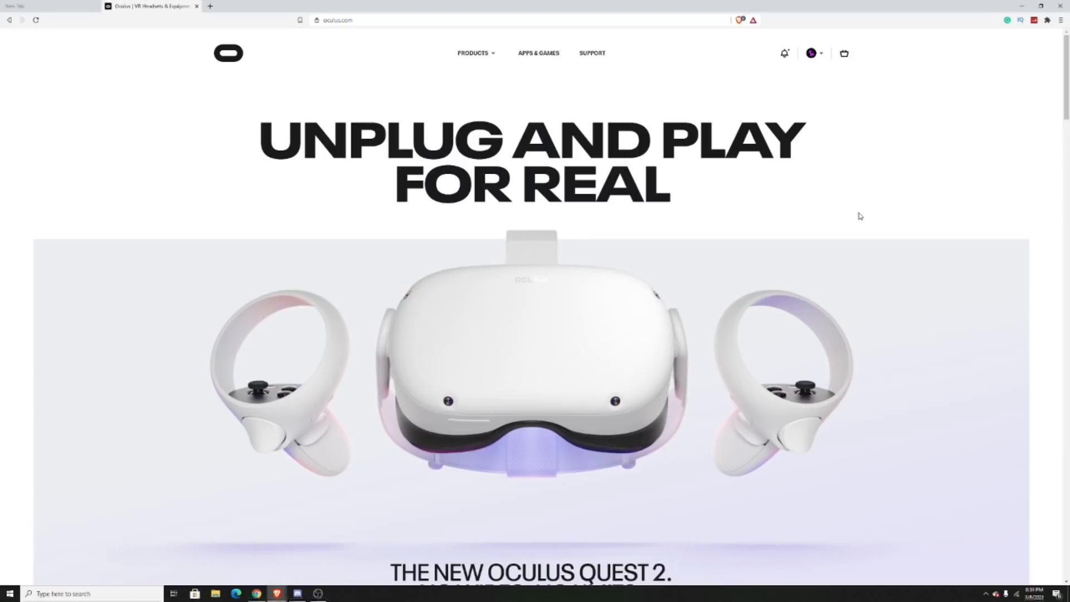
Open POPULATION: ONE from Apps & Games Top Picks and start the $29.99 purchase.
{"action": "left_click", "coordinate": [538, 53]}
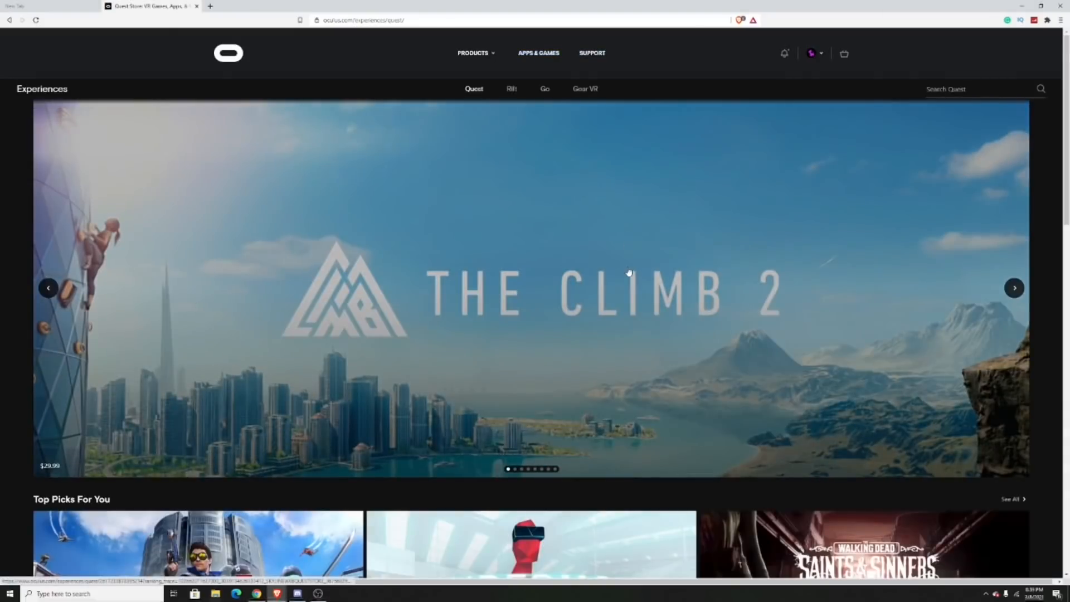
{"action": "scroll", "scroll_direction": "down", "scroll_amount": 3}
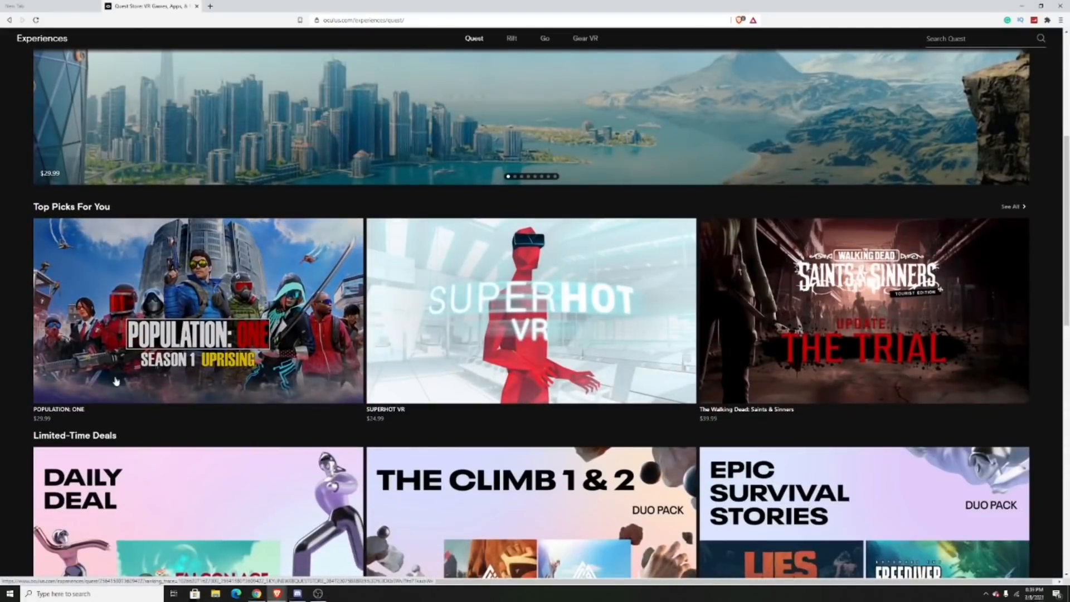
{"action": "left_click", "coordinate": [197, 310]}
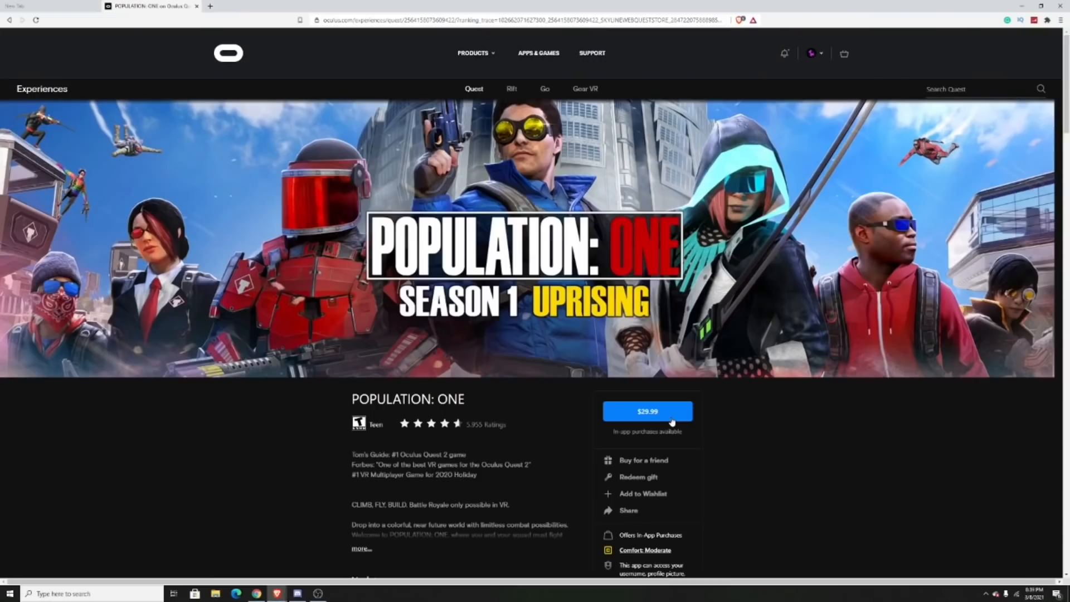
{"action": "left_click", "coordinate": [647, 411]}
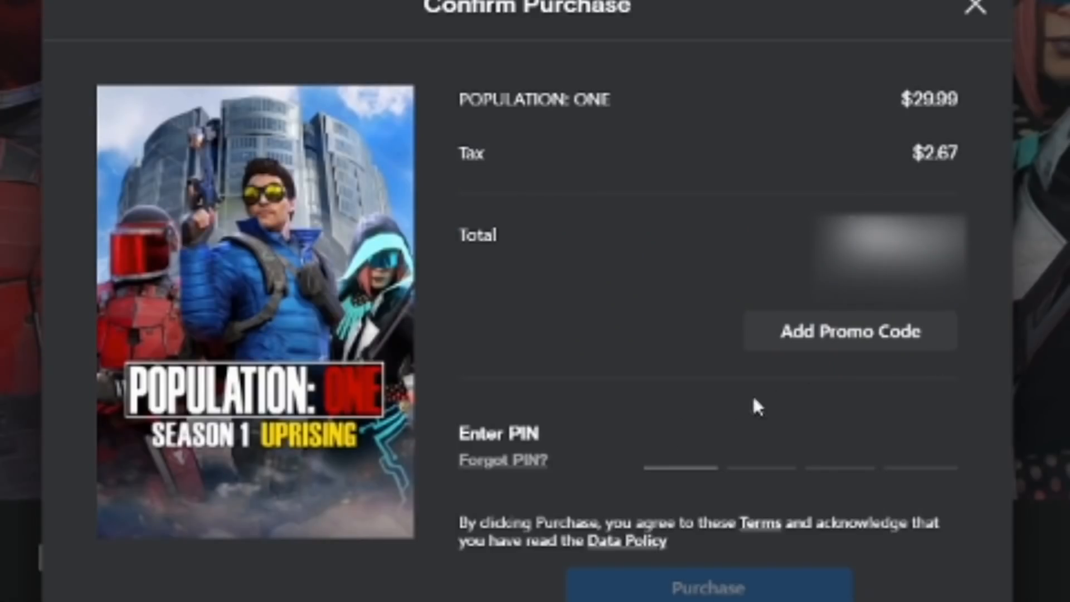
{"action": "mouse_move", "coordinate": [561, 442]}
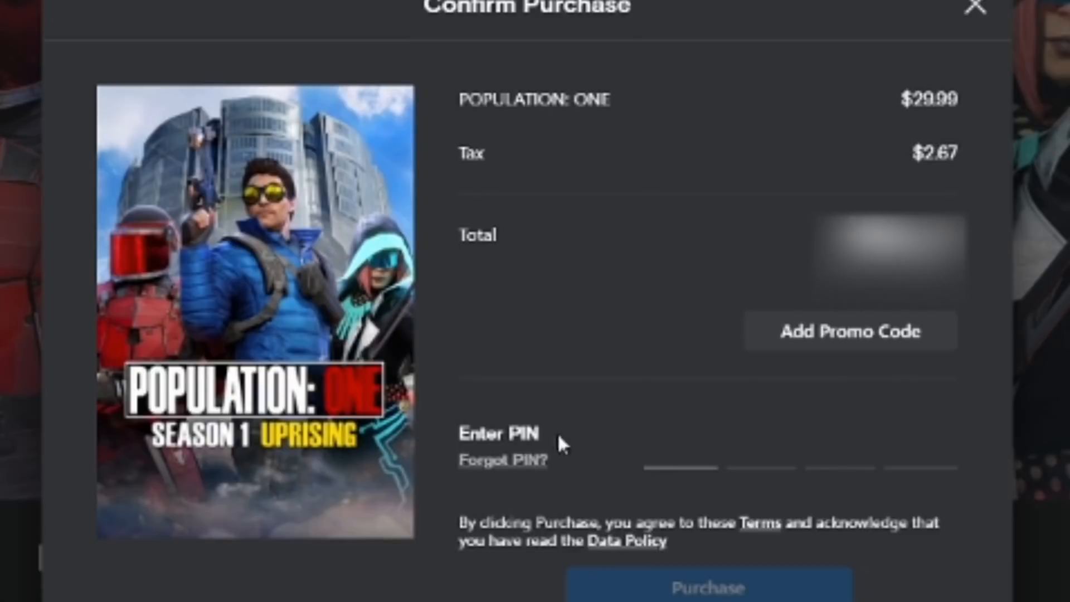
Choose Forgot PIN? in the Confirm Purchase dialog to reset the Oculus PIN.
{"action": "left_click", "coordinate": [501, 459]}
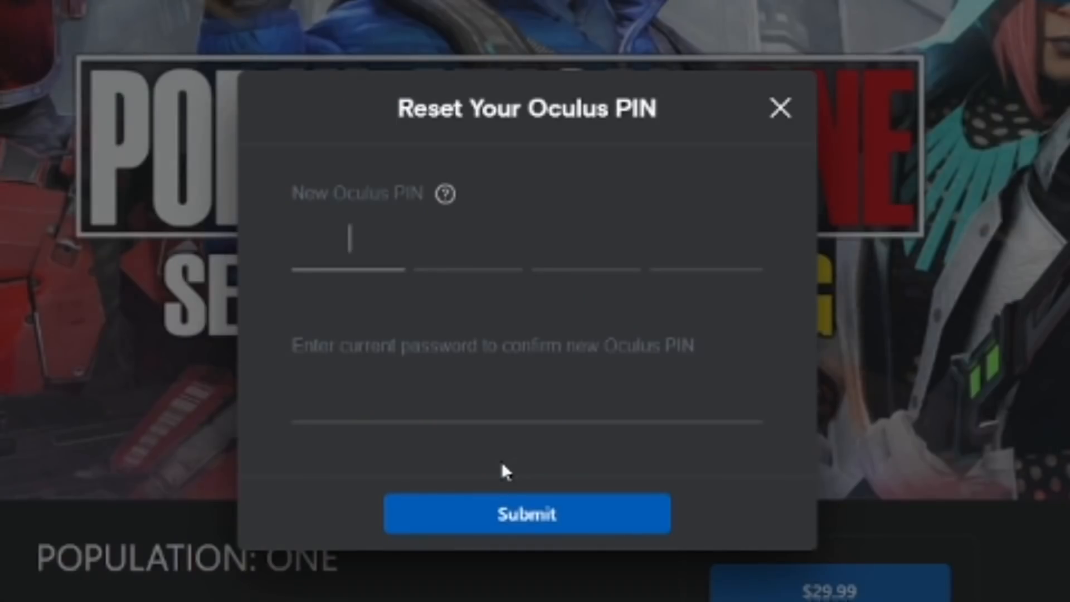
{"action": "mouse_move", "coordinate": [504, 464]}
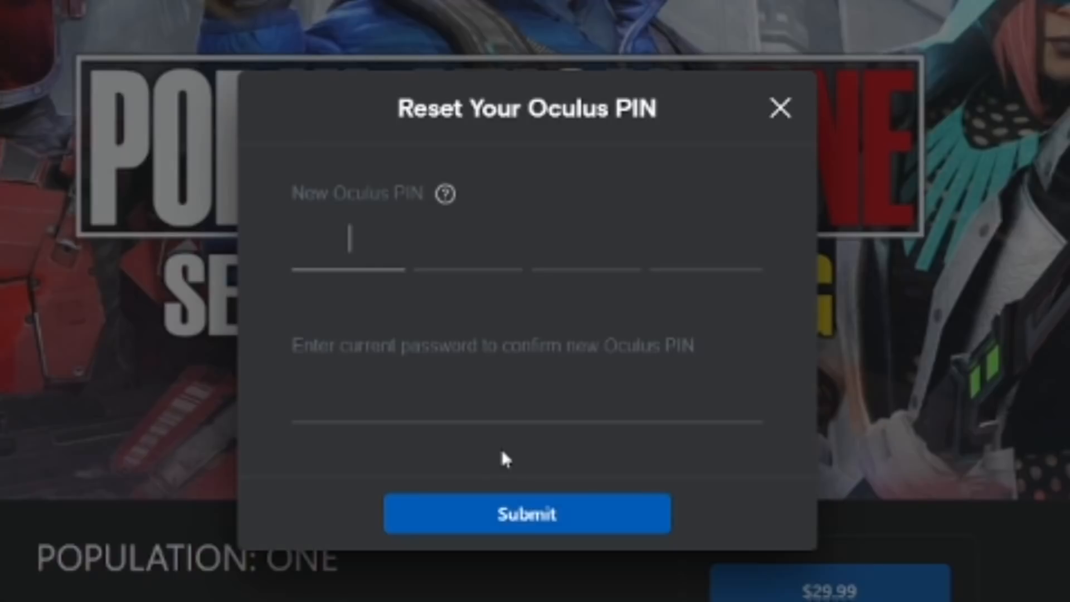
{"action": "mouse_move", "coordinate": [449, 299]}
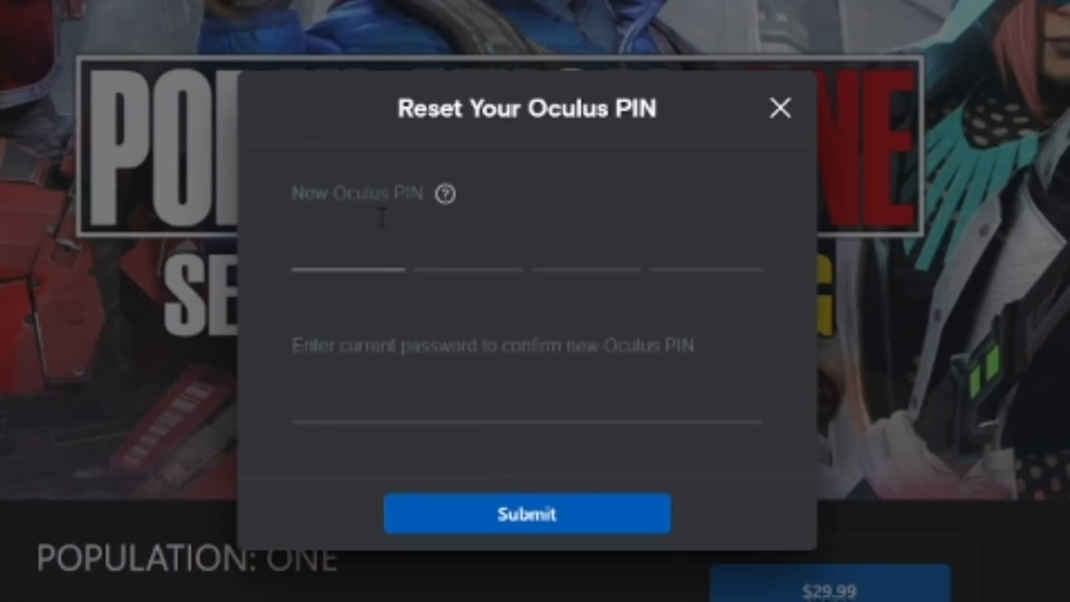
{"action": "mouse_move", "coordinate": [417, 225]}
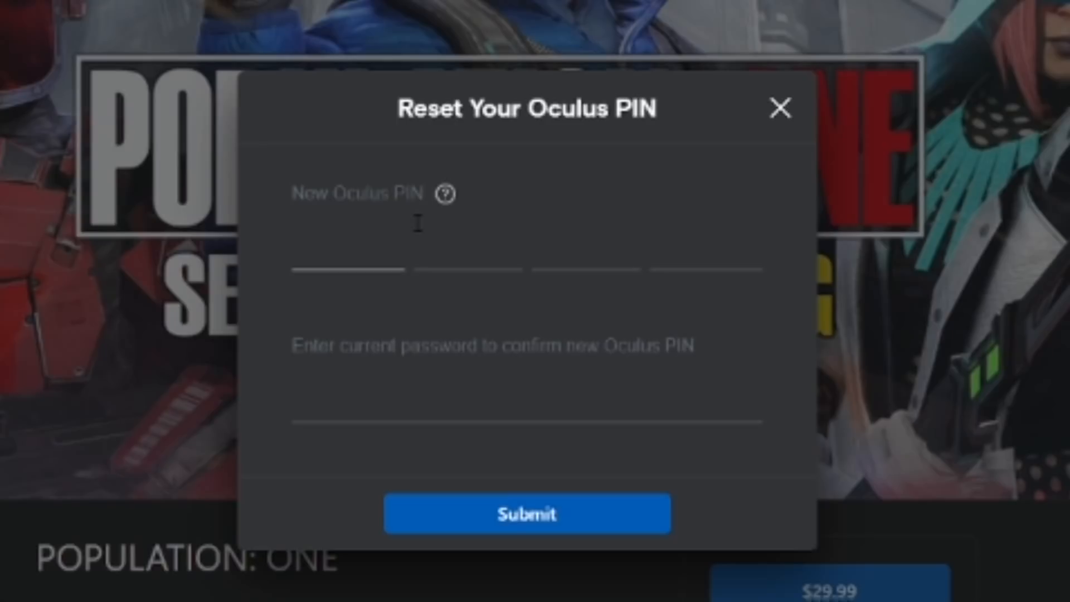
{"action": "mouse_move", "coordinate": [665, 258]}
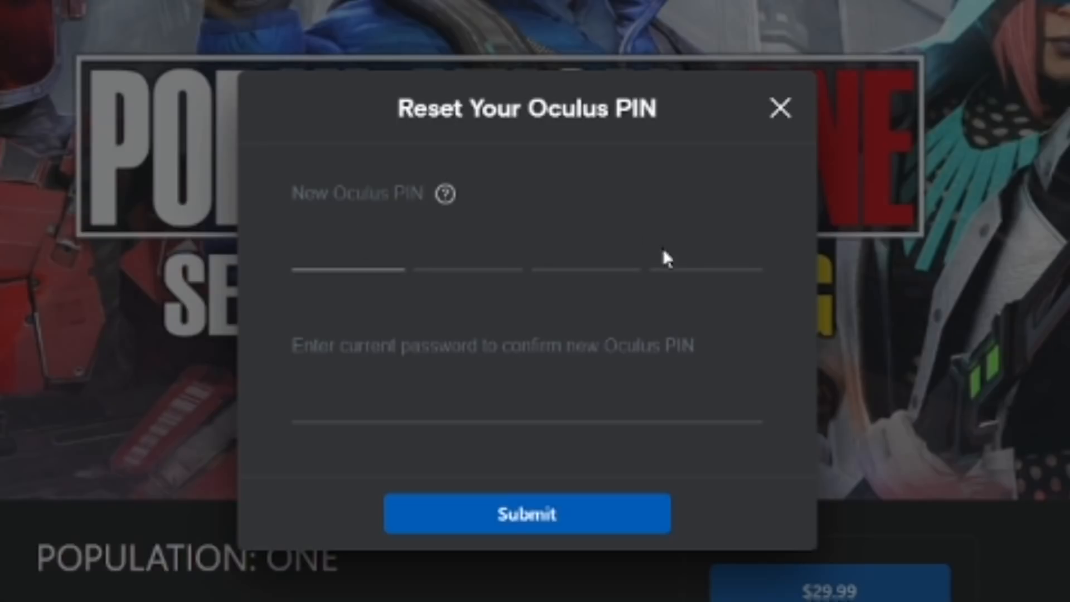